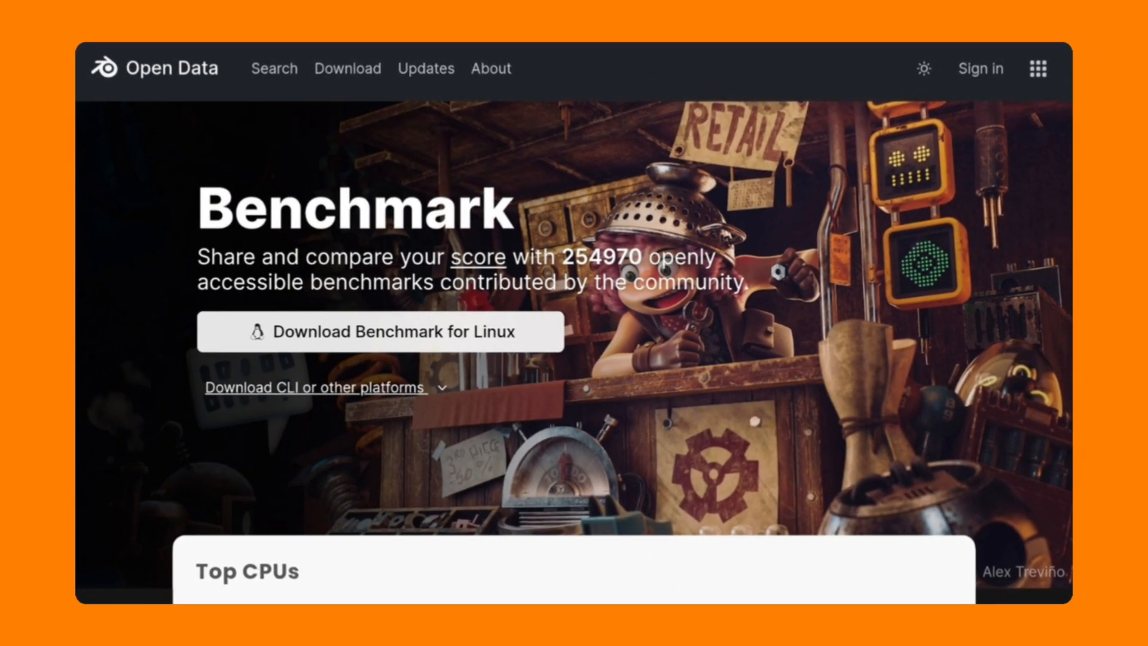
Scroll to the Top GPUs chart showing RTX 5090 D and 4090 D Cycles scores
scroll(down, 3)
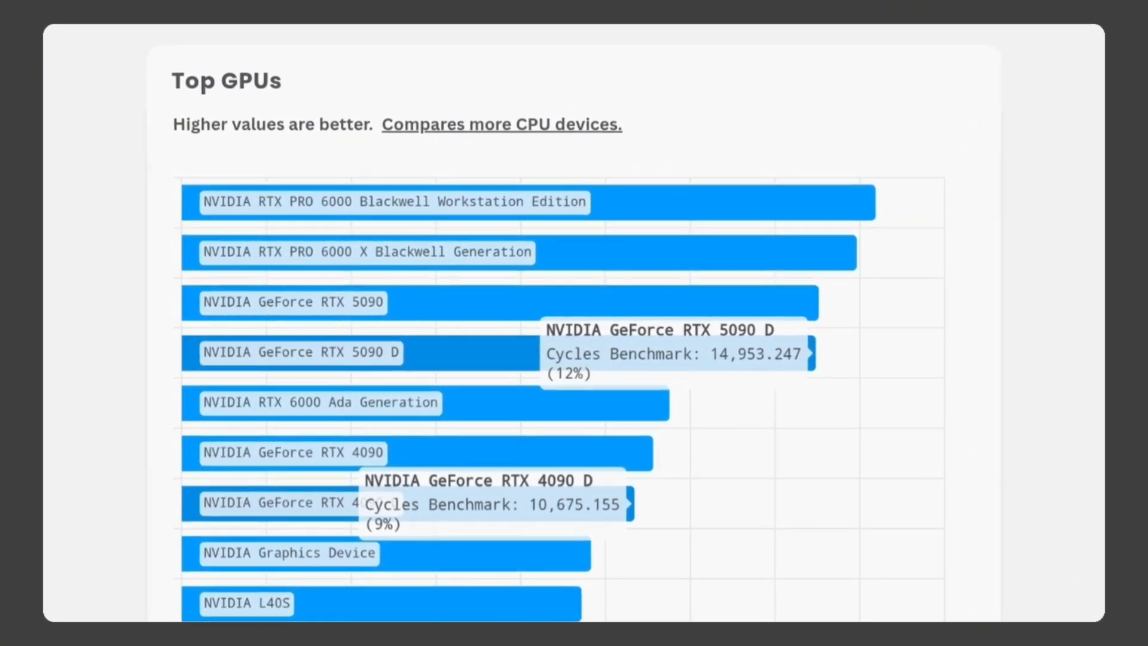
click(501, 124)
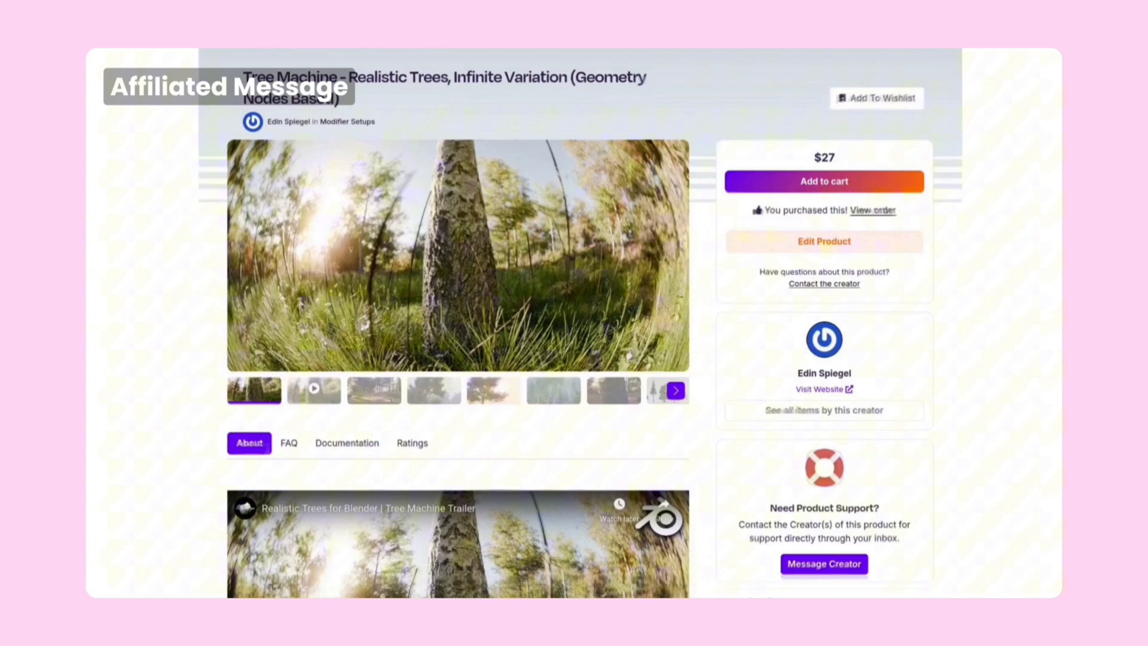
Scroll the Tree Machine product page down to its Details section and trailer video
scroll(down, 3)
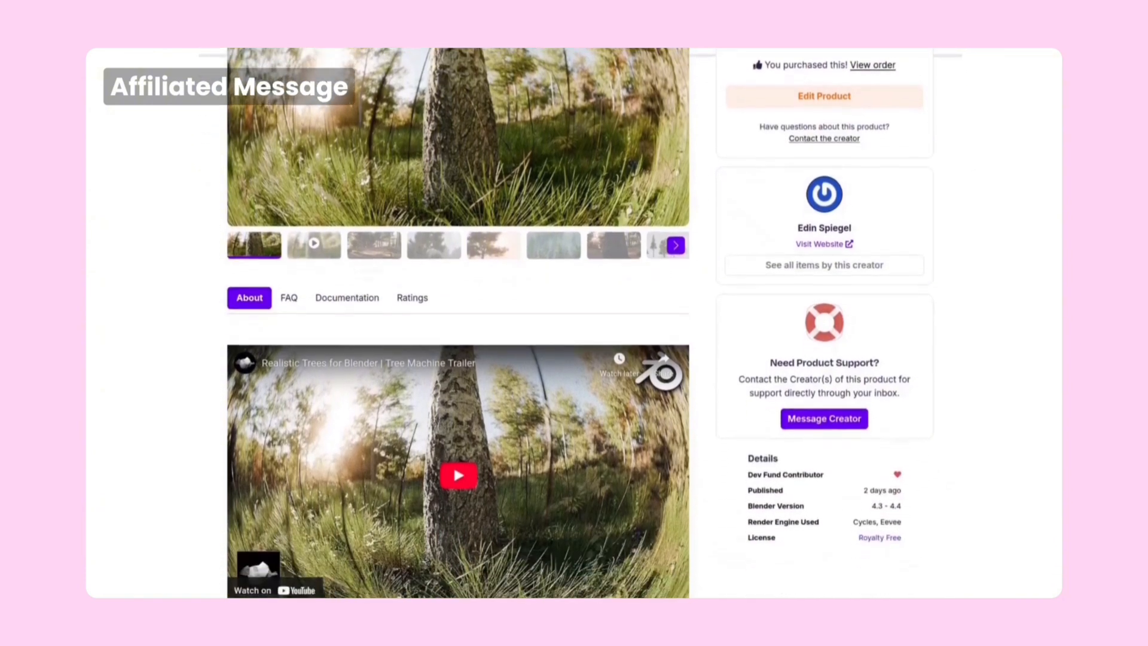